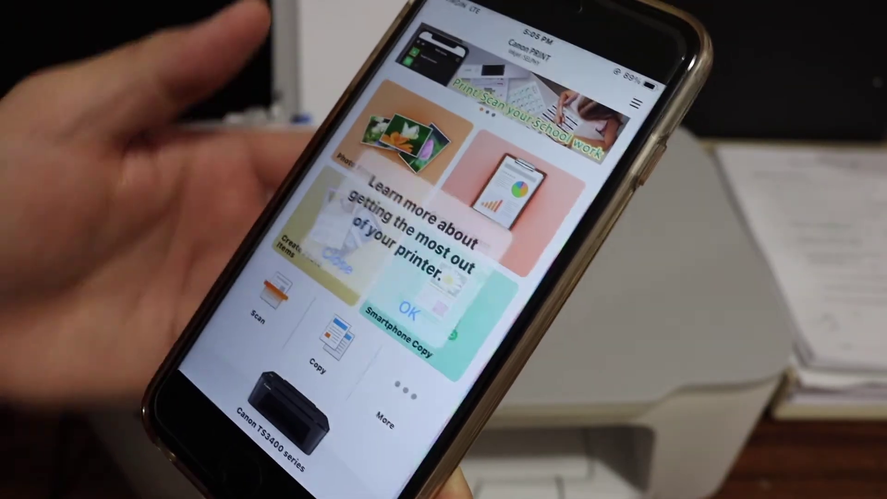
- Dismiss the 'getting the most out of your printer' tip, leaving the TS3400 home screen ready
{"action": "left_click", "coordinate": [405, 306]}
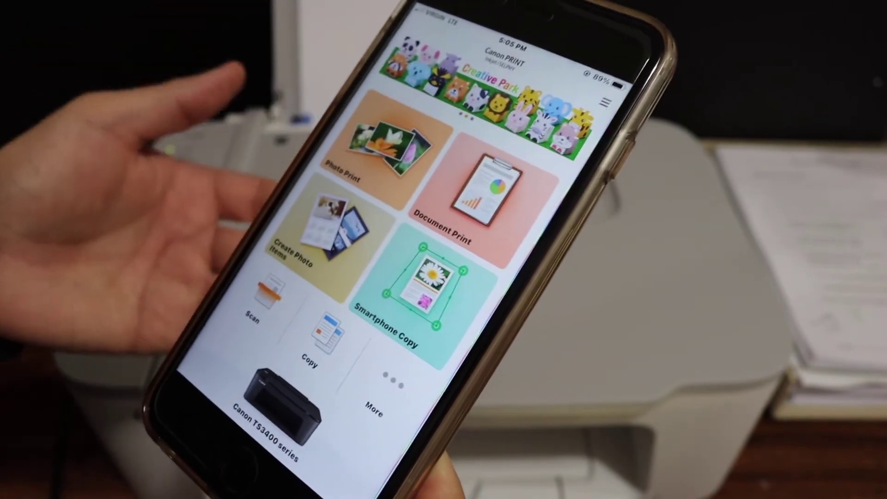